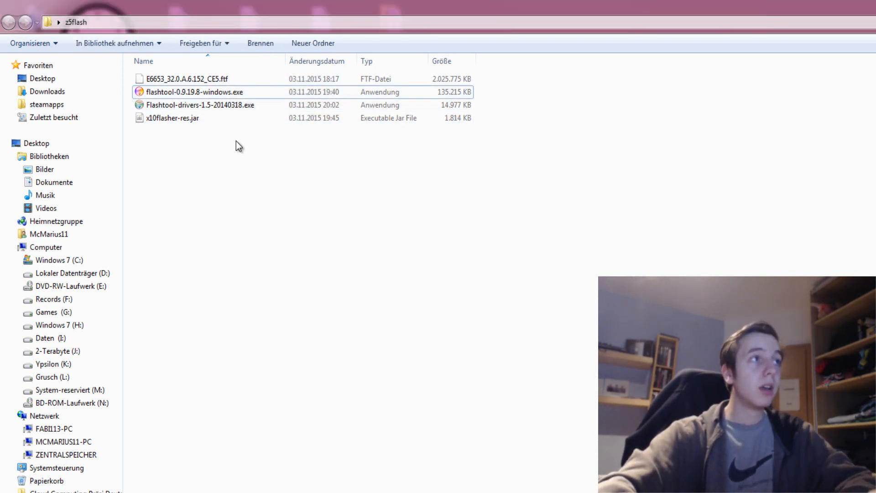
Step: Launch flashtool-0.9.19.8-windows.exe, see C:\Flashtool proposed as destination, and cancel the setup
click(190, 91)
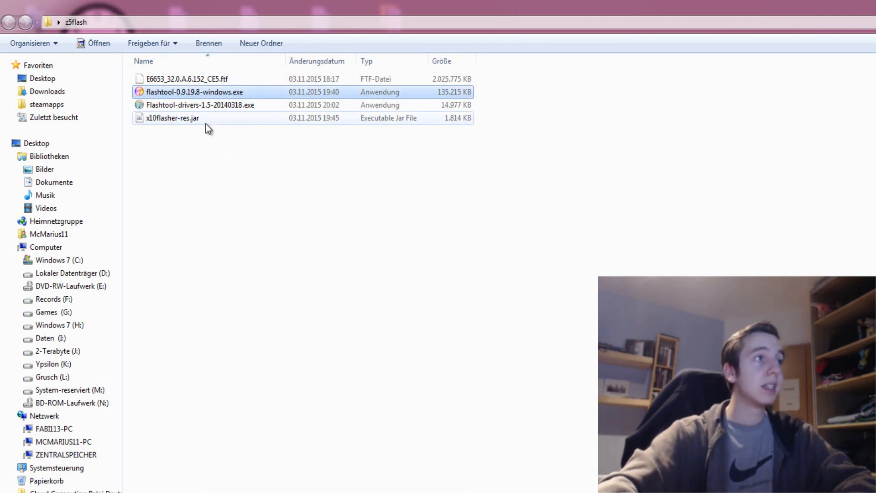
click(174, 117)
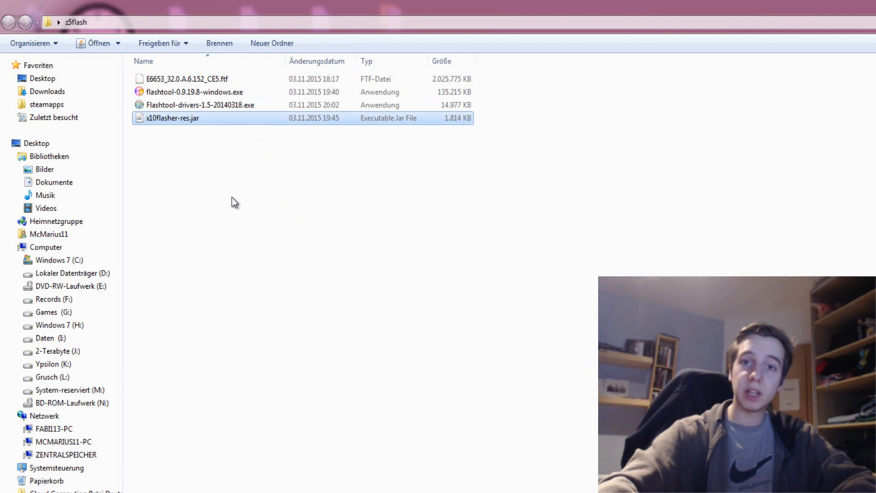
click(192, 105)
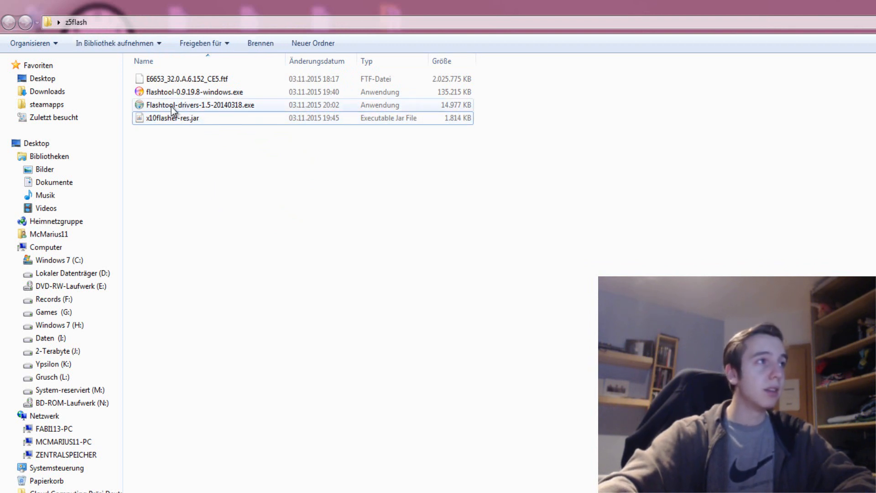
mouse_move(208, 116)
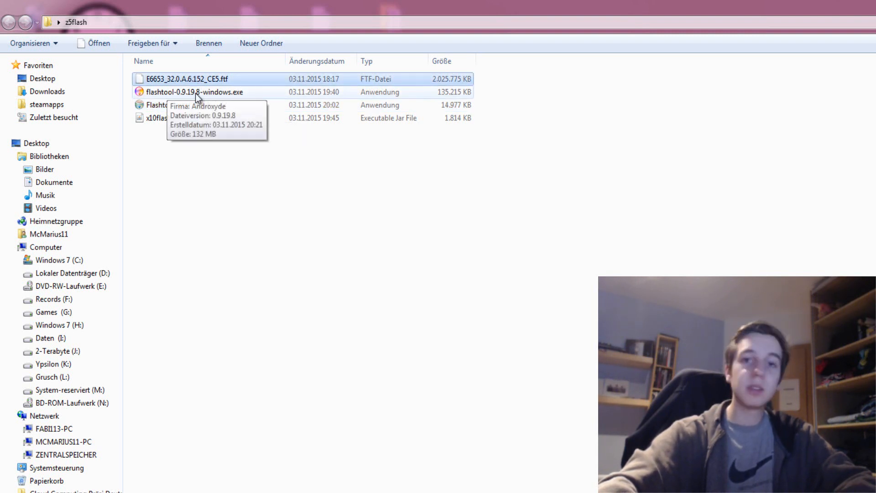
mouse_move(240, 238)
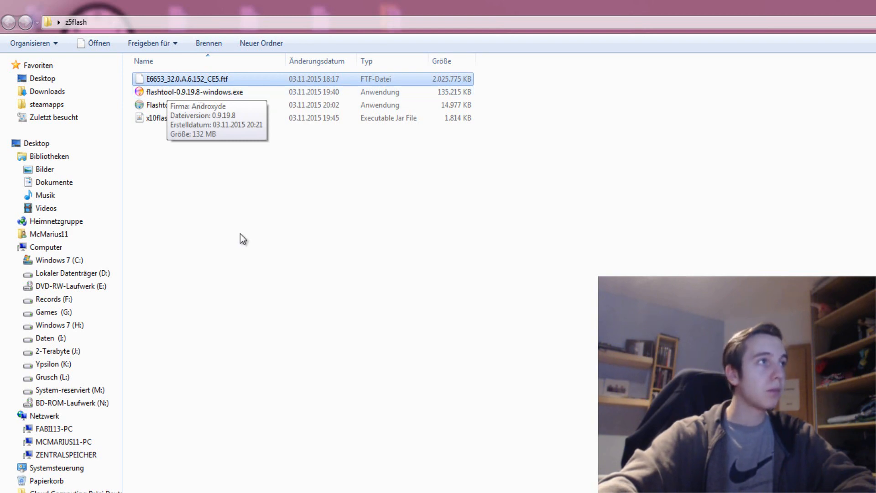
click(195, 92)
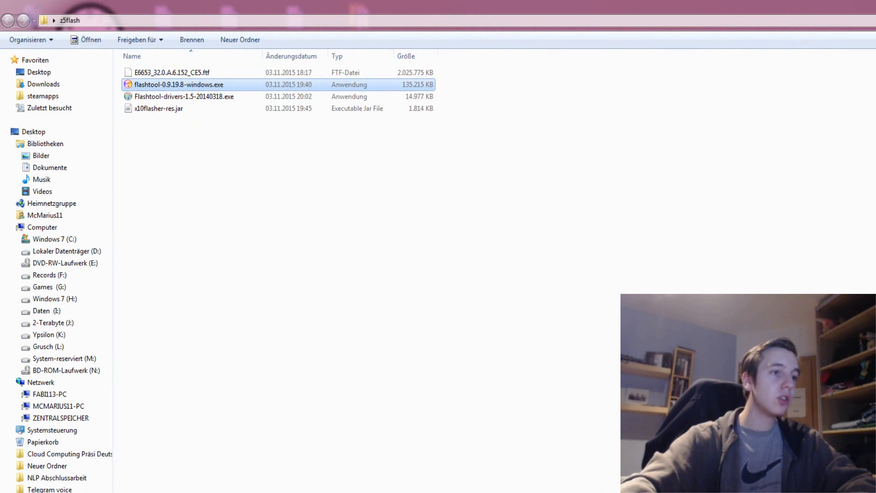
double_click(178, 84)
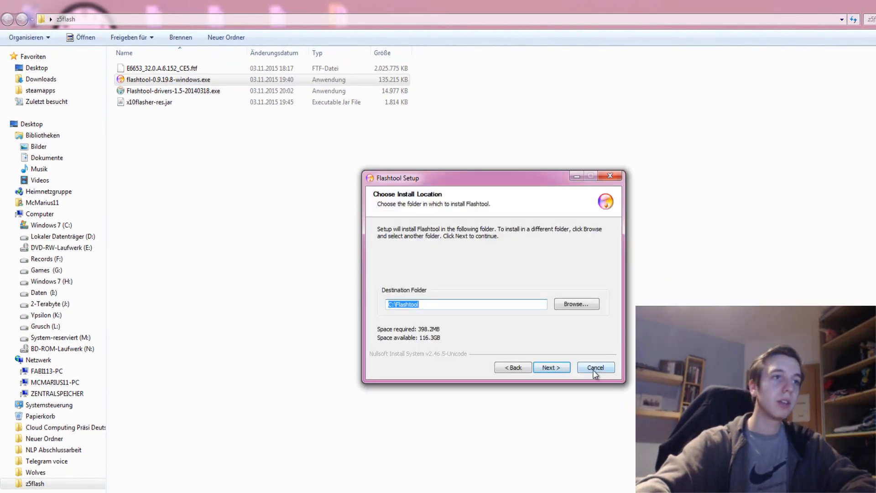
click(595, 367)
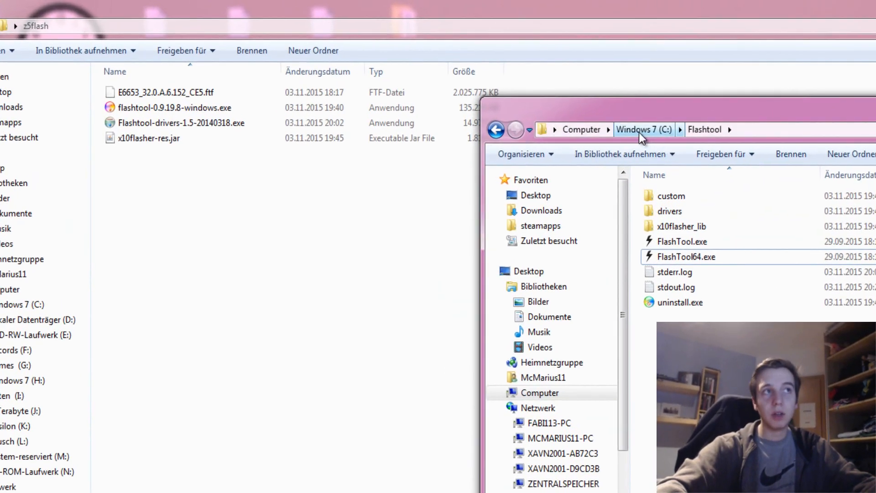
mouse_move(705, 129)
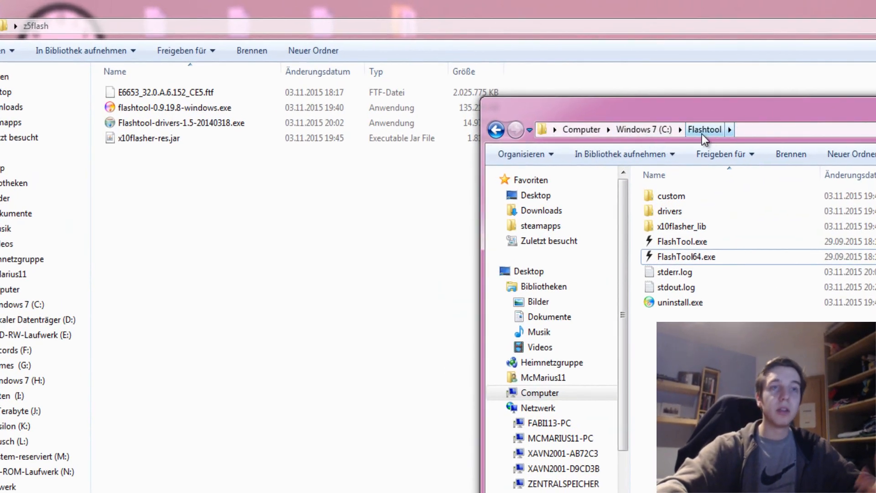
Step: Browse the C:\Flashtool installation folder and look inside x10flasher_lib
click(148, 138)
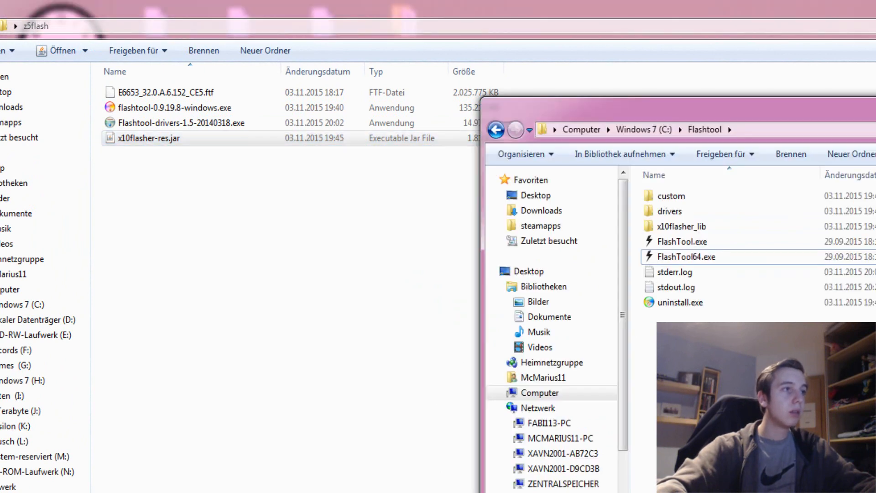
click(687, 226)
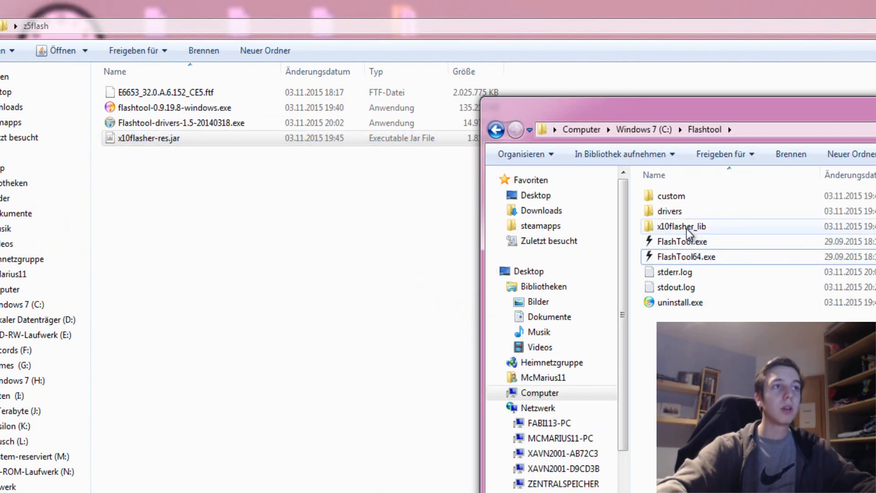
mouse_move(634, 218)
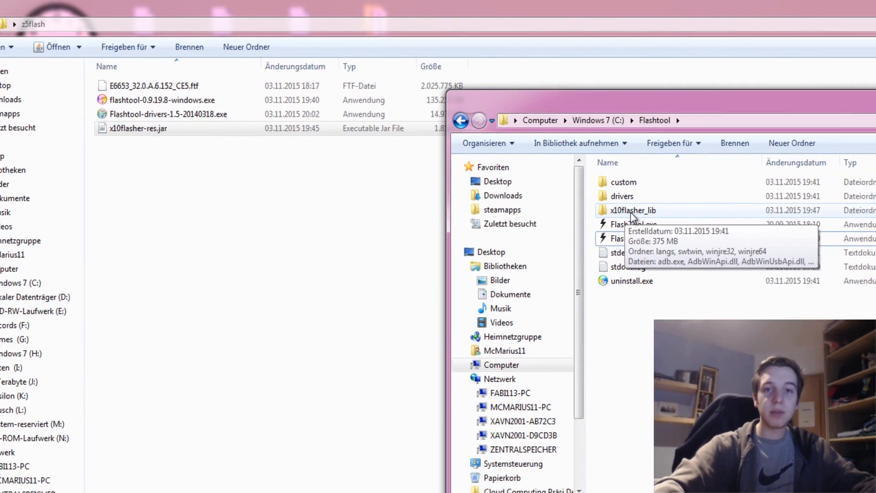
double_click(631, 210)
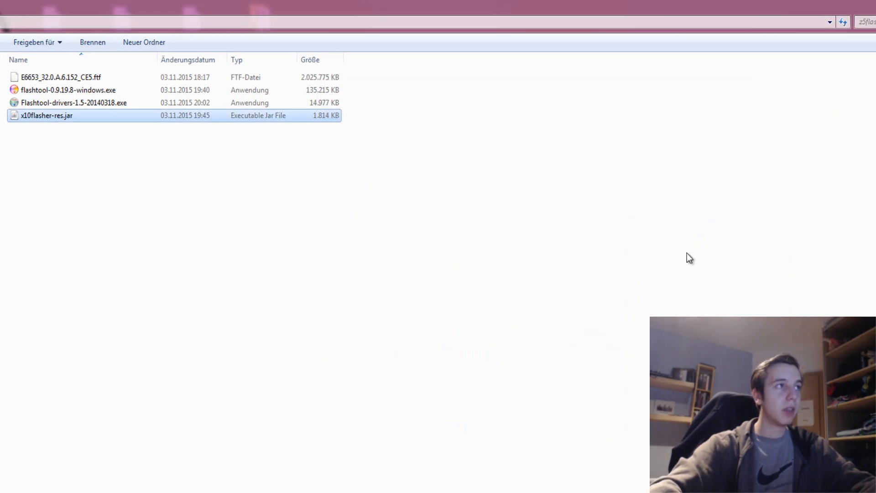
Step: Run Flashtool-drivers-1.5-20140318.exe past the security warning, then leave the driver pack setup wizard
double_click(73, 103)
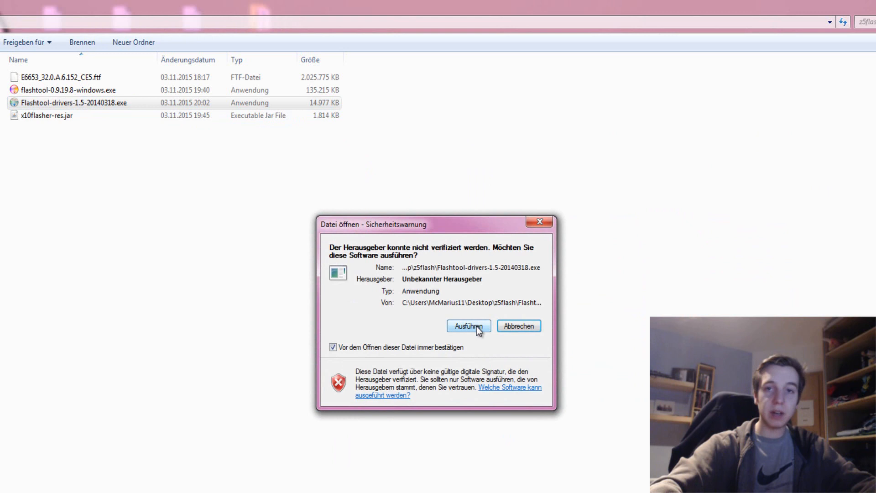
click(468, 326)
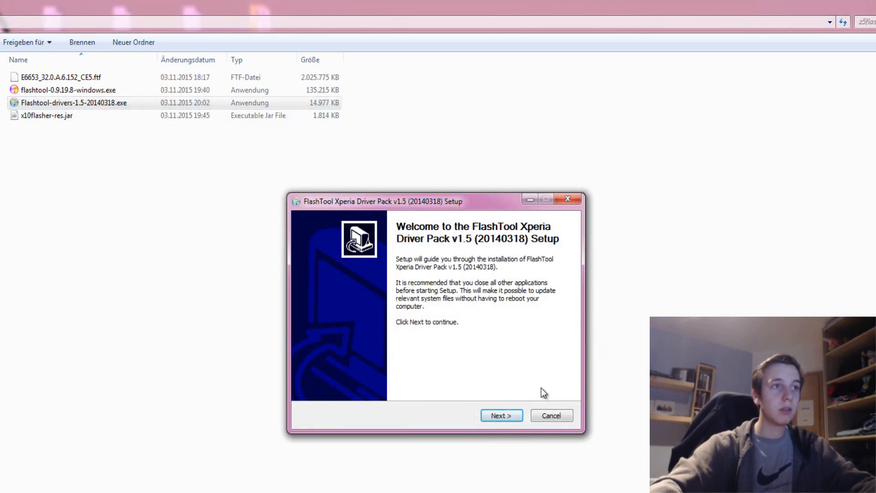
click(551, 416)
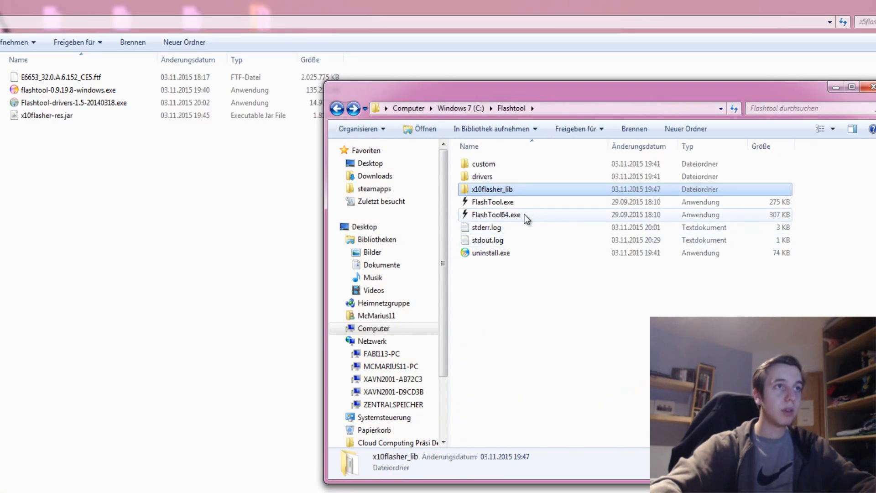
Step: Start FlashTool64.exe and let it sync devices from GitHub
double_click(496, 214)
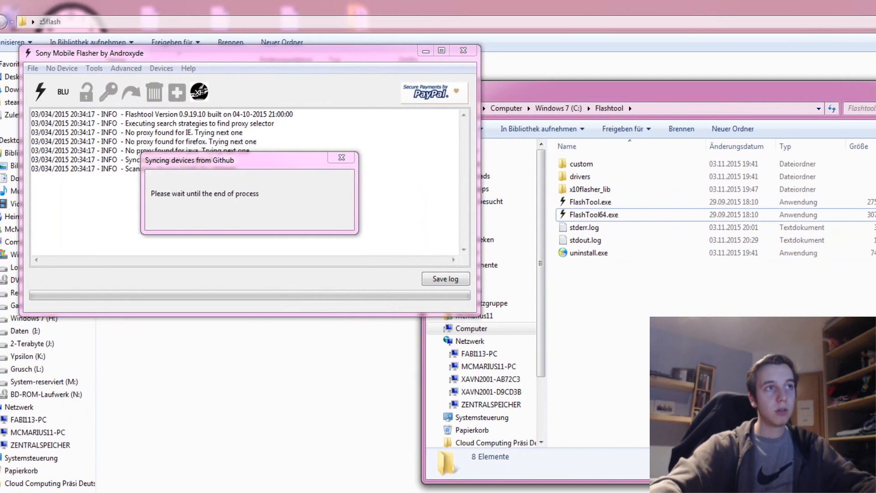
click(614, 213)
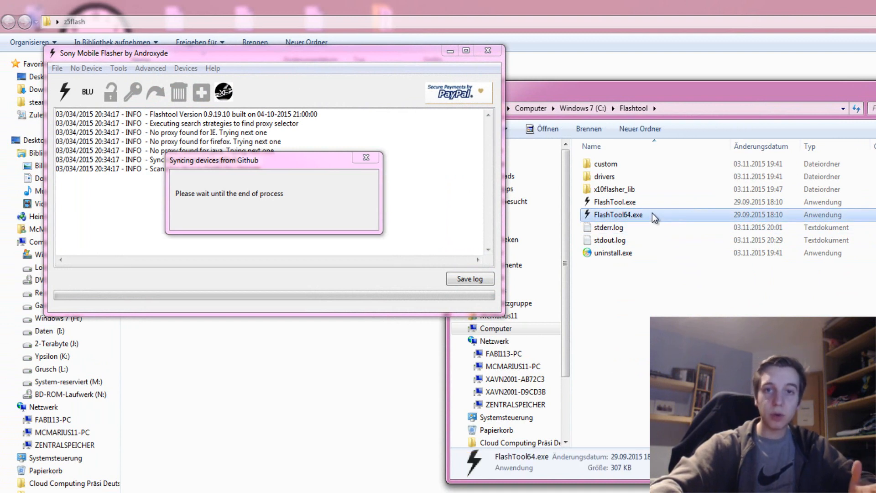
click(614, 202)
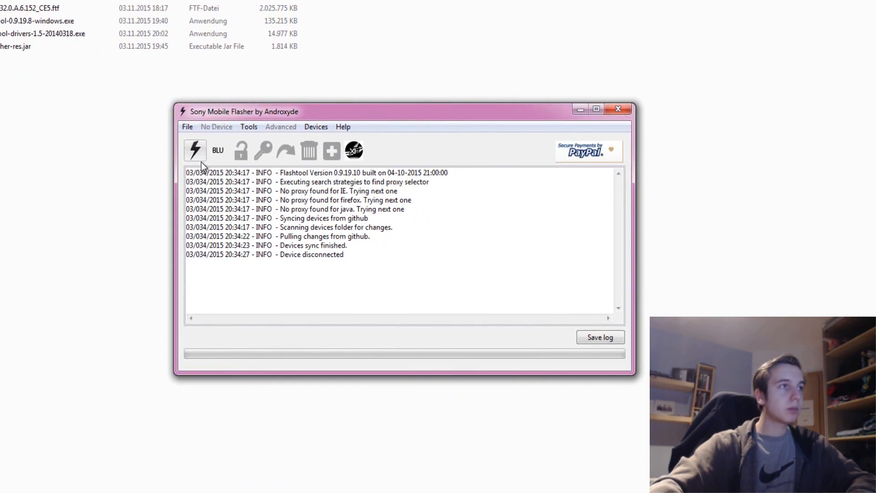
mouse_move(196, 150)
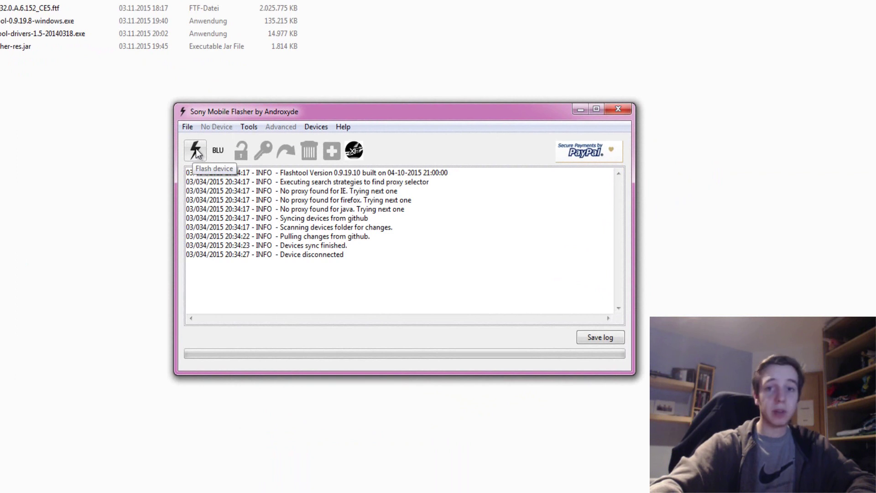
Step: Begin a device flash with Flashmode as the boot mode, bringing up the Firmware Selector
click(195, 151)
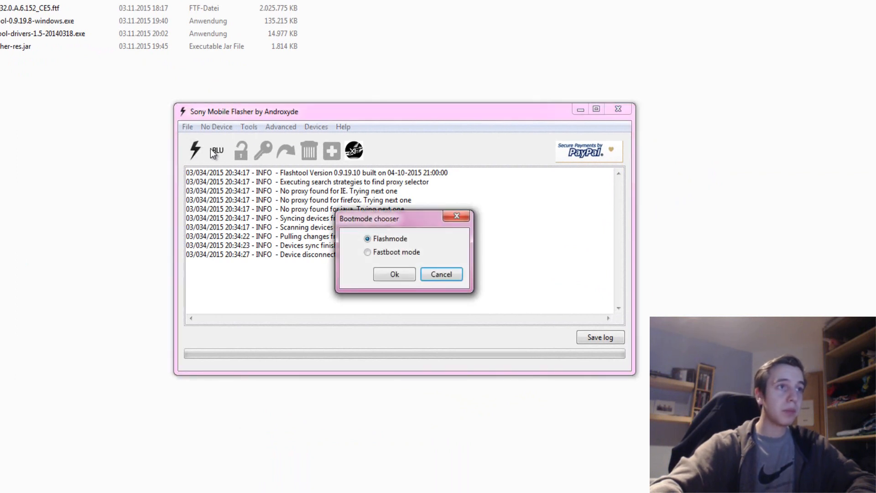
mouse_move(395, 274)
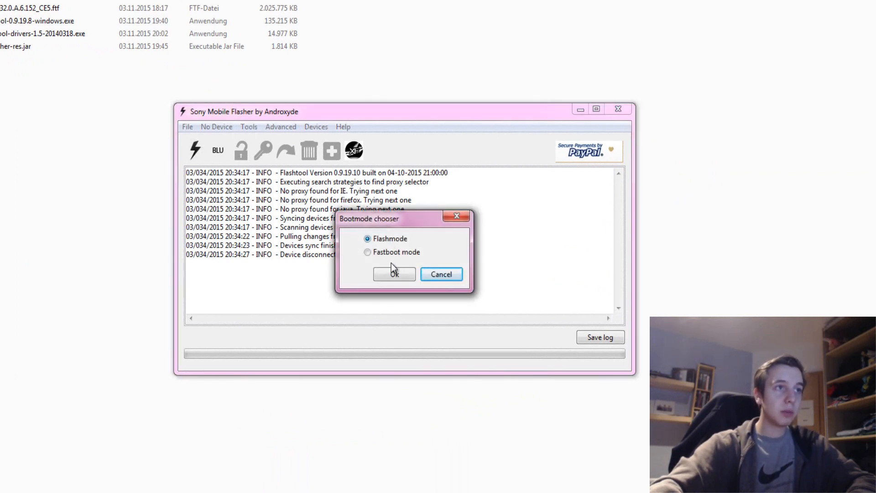
click(394, 274)
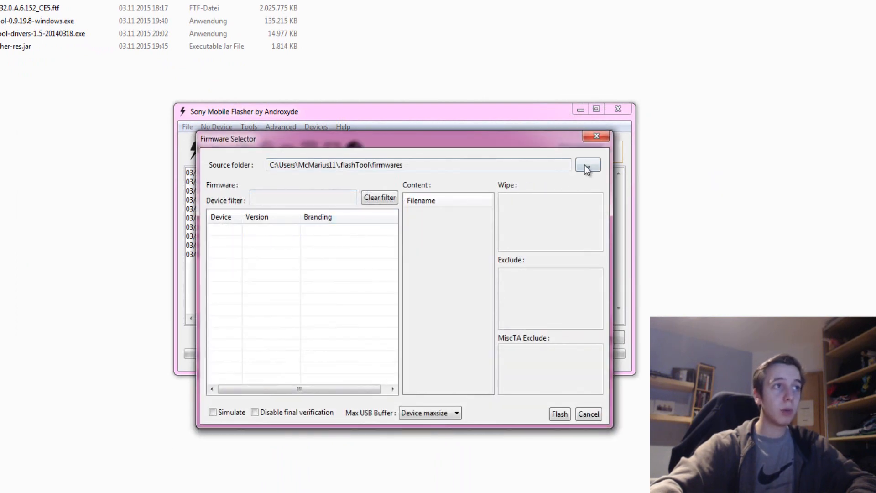
Step: Point the firmware source to the z5flash folder showing E6653 32.0.A.6.152 CE5 and enable USERDATA wipe
click(586, 166)
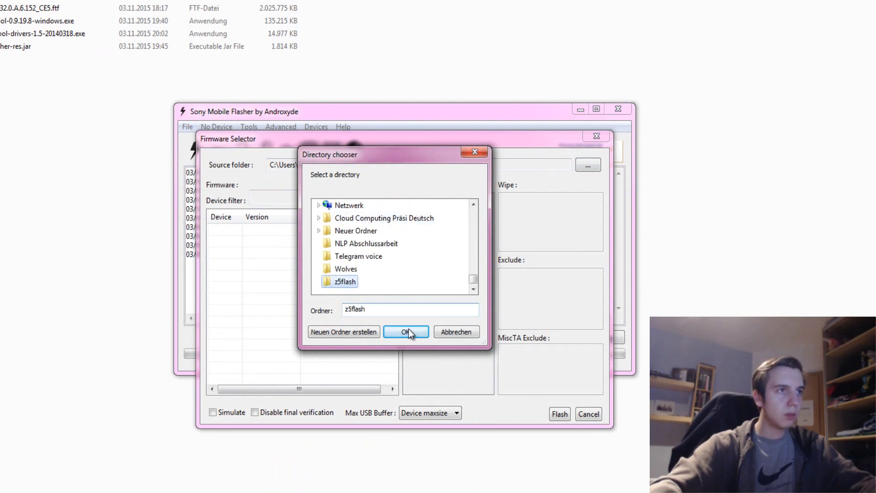
click(405, 332)
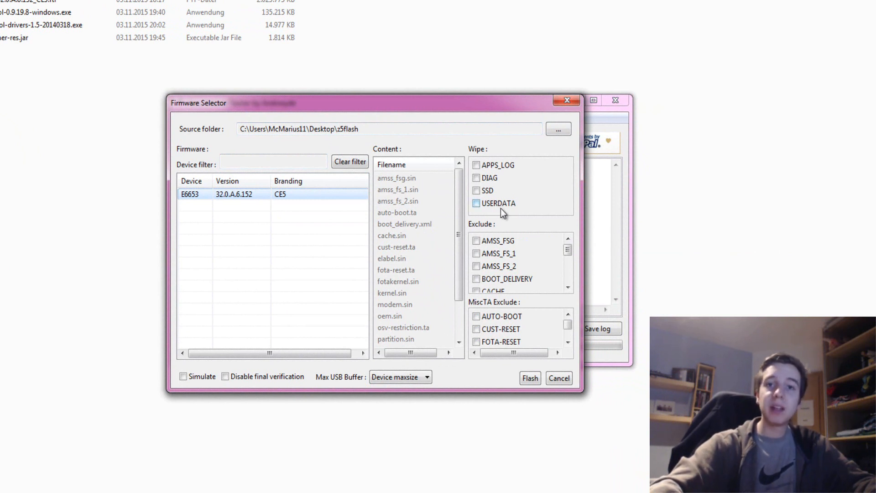
mouse_move(508, 209)
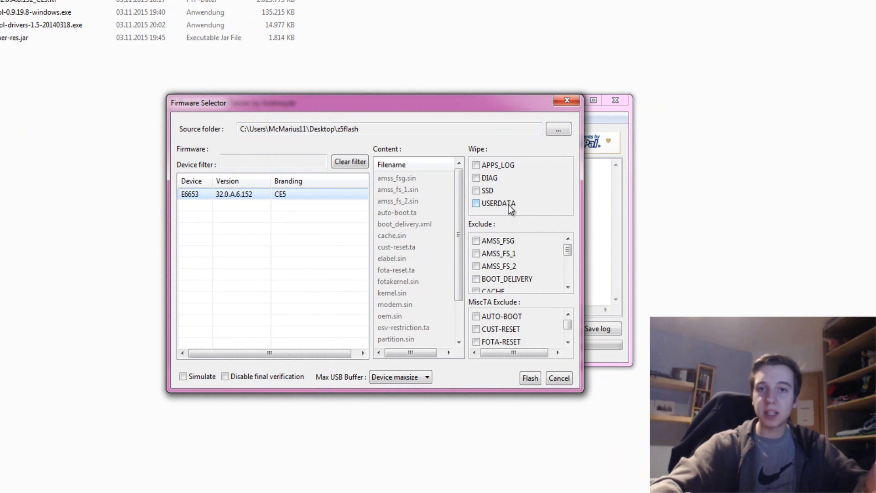
click(476, 203)
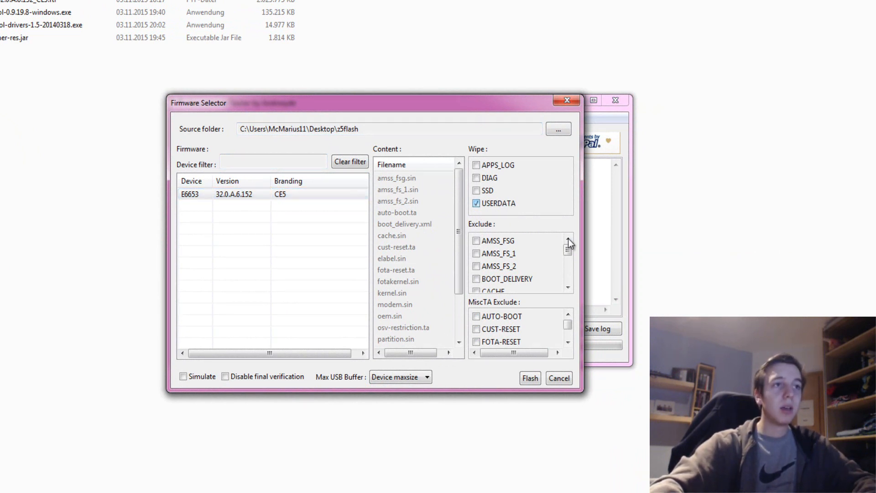
mouse_move(509, 207)
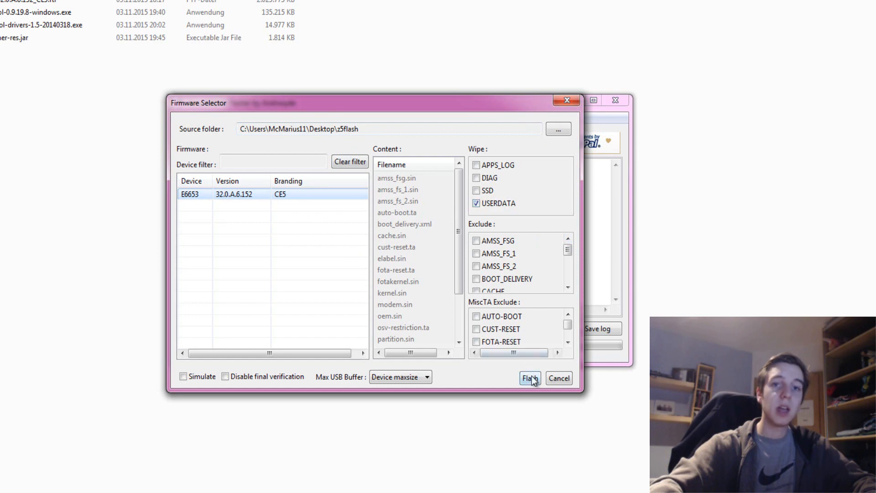
Step: Start flashing the selected Xperia Z5 E6653 32.0.A.6.152 firmware
click(529, 378)
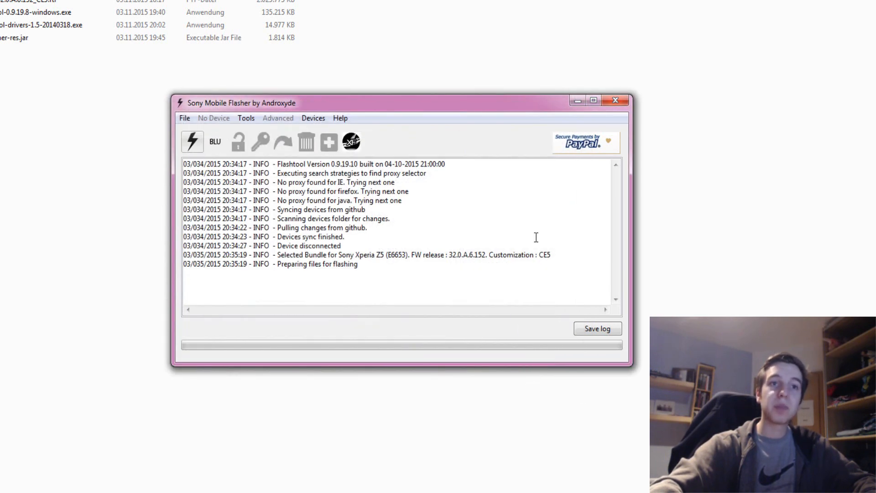
mouse_move(590, 185)
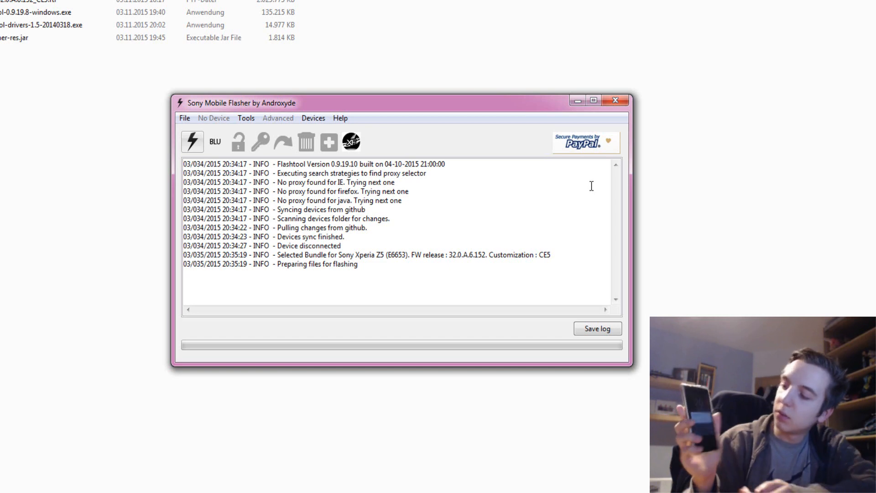
Step: Wait through file preparation until Flashtool asks for the phone in flash mode
click(193, 141)
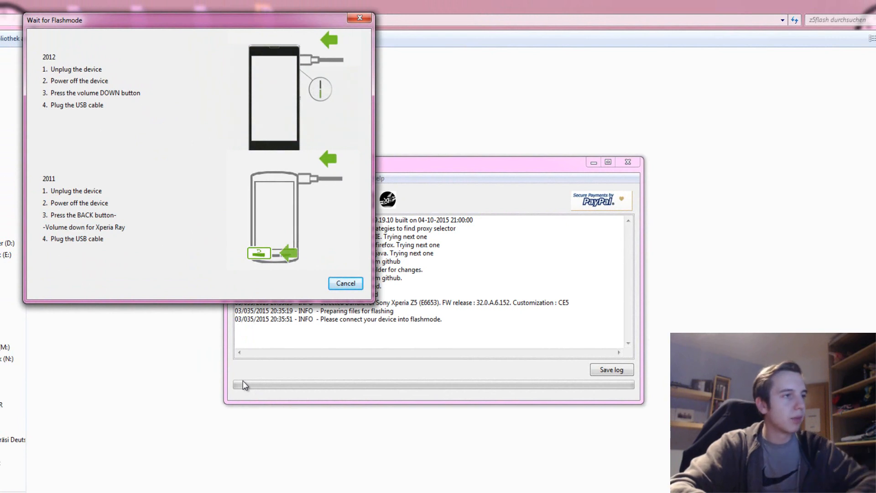
mouse_move(656, 407)
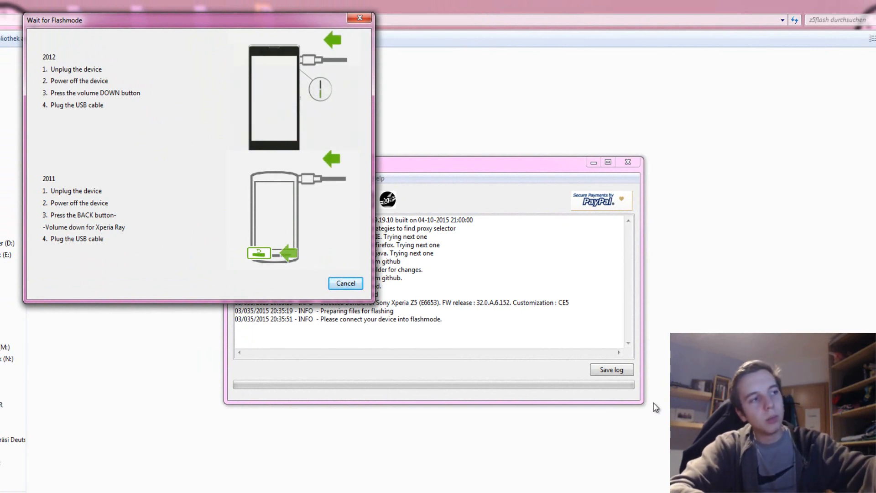